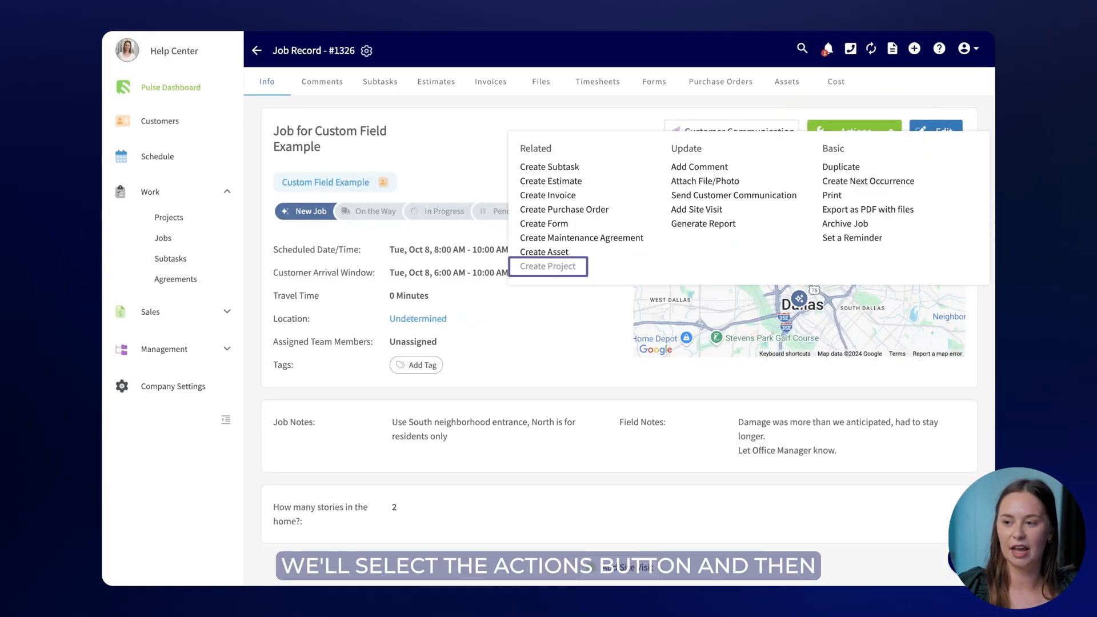
Step: Create 'Installation Project' from the job's Actions menu and save it, linking job #1326
left_click(547, 266)
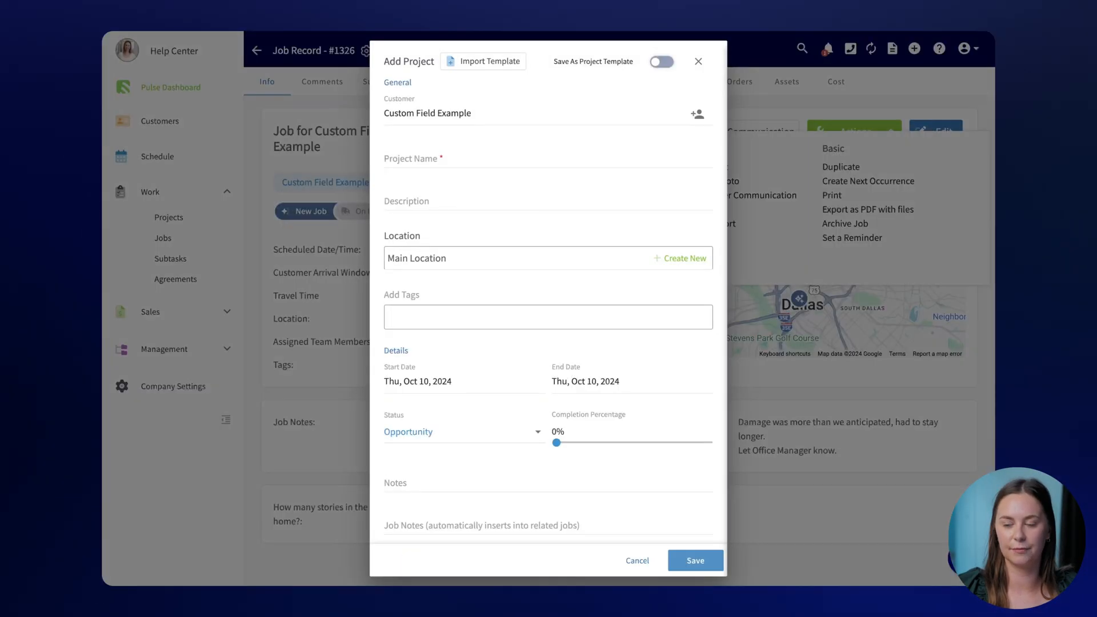
type("Installat")
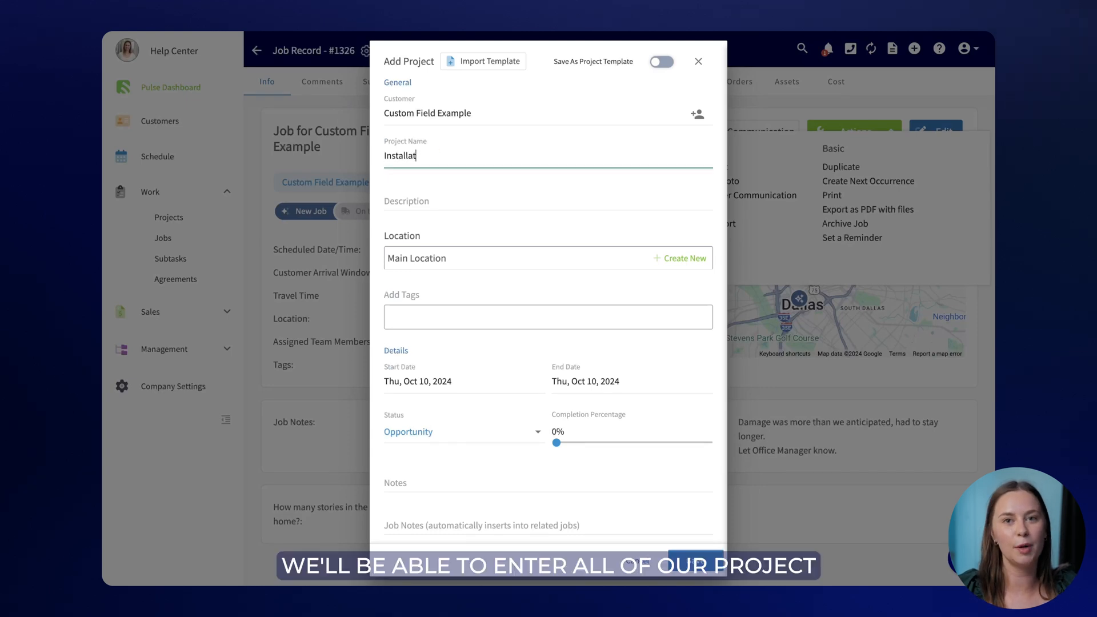
scroll("down", 3)
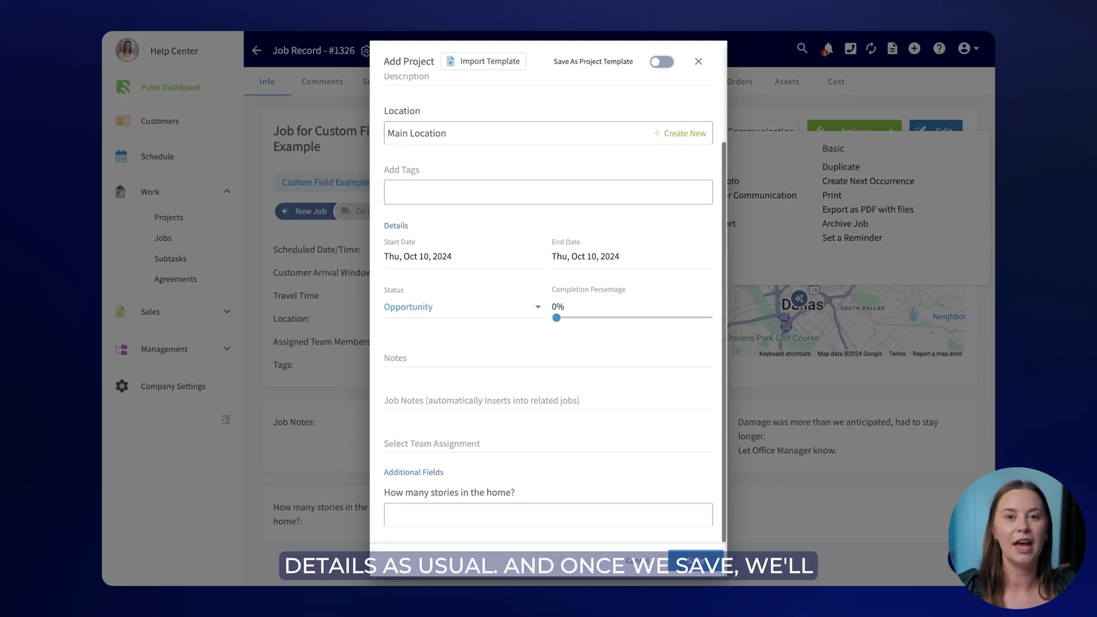
left_click(696, 566)
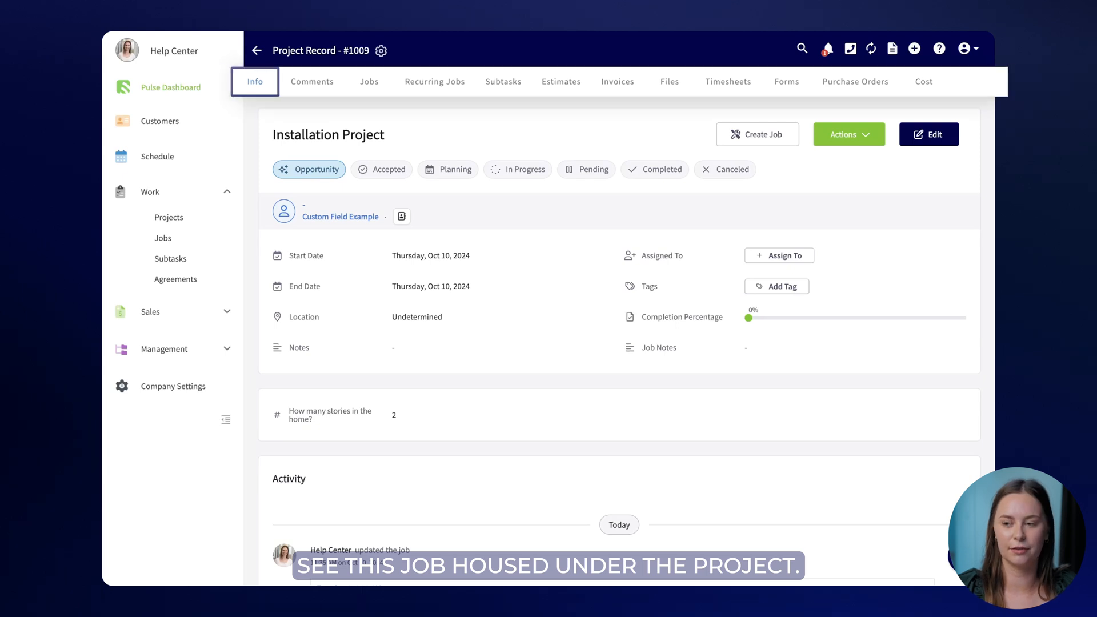
Step: View Installation Project's jobs listing #1326, then the team projects list
left_click(369, 82)
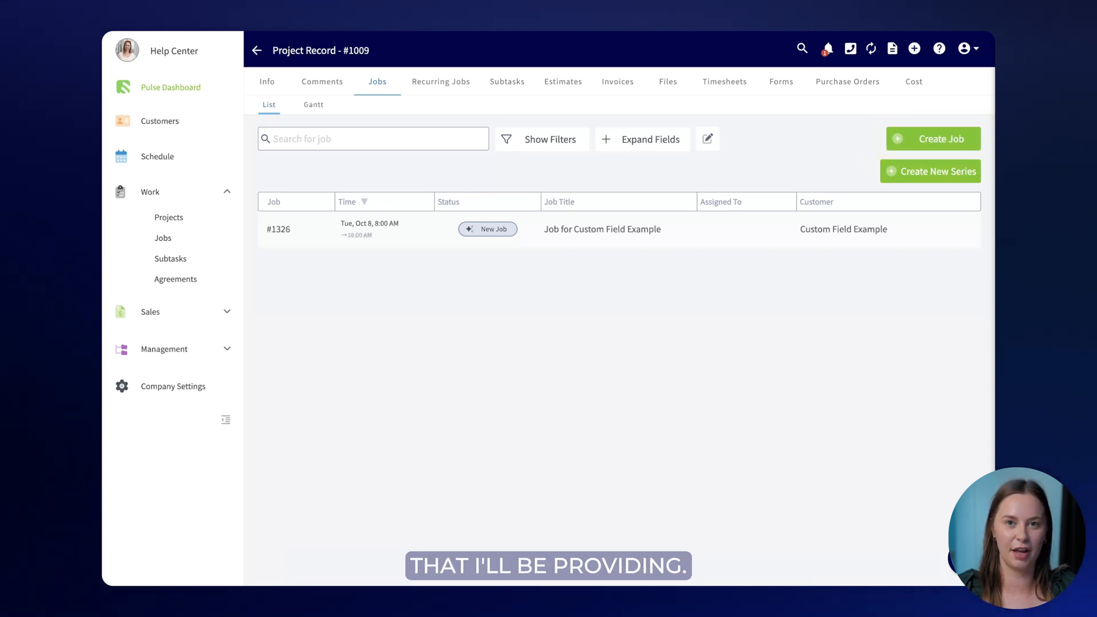
left_click(169, 217)
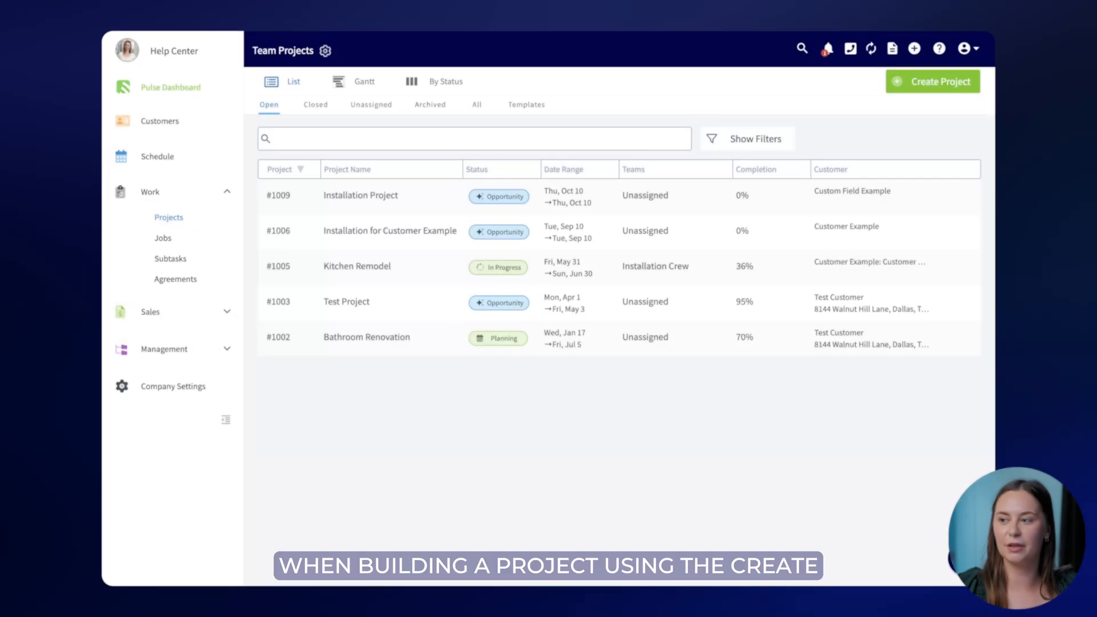
Step: Preview the Create Project form, then show the templates list with Sample Project (#1008)
left_click(932, 81)
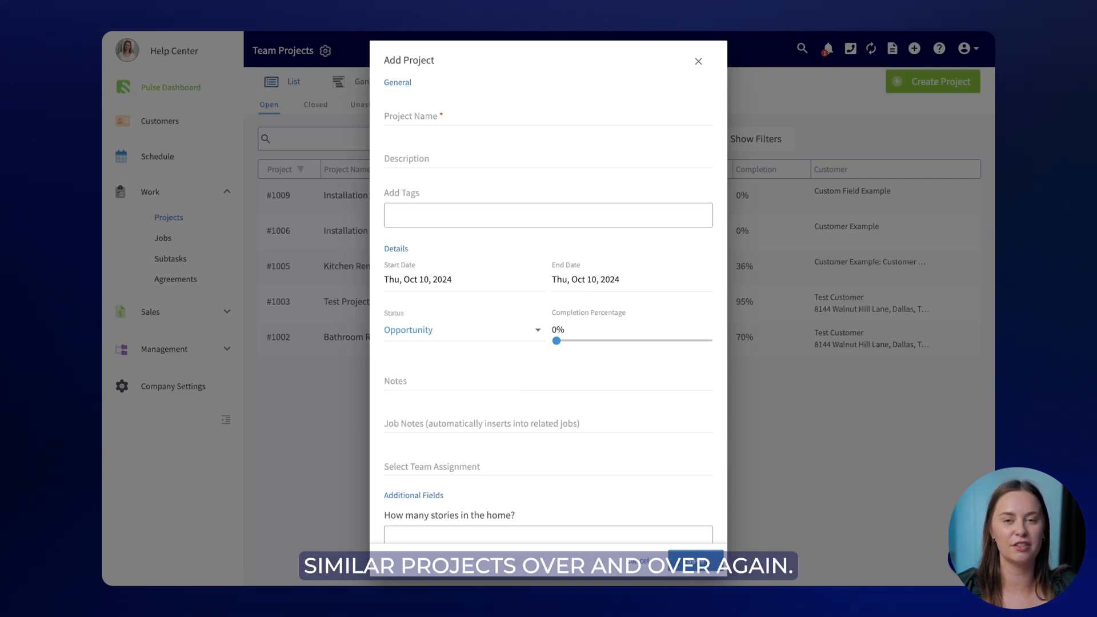
left_click(521, 104)
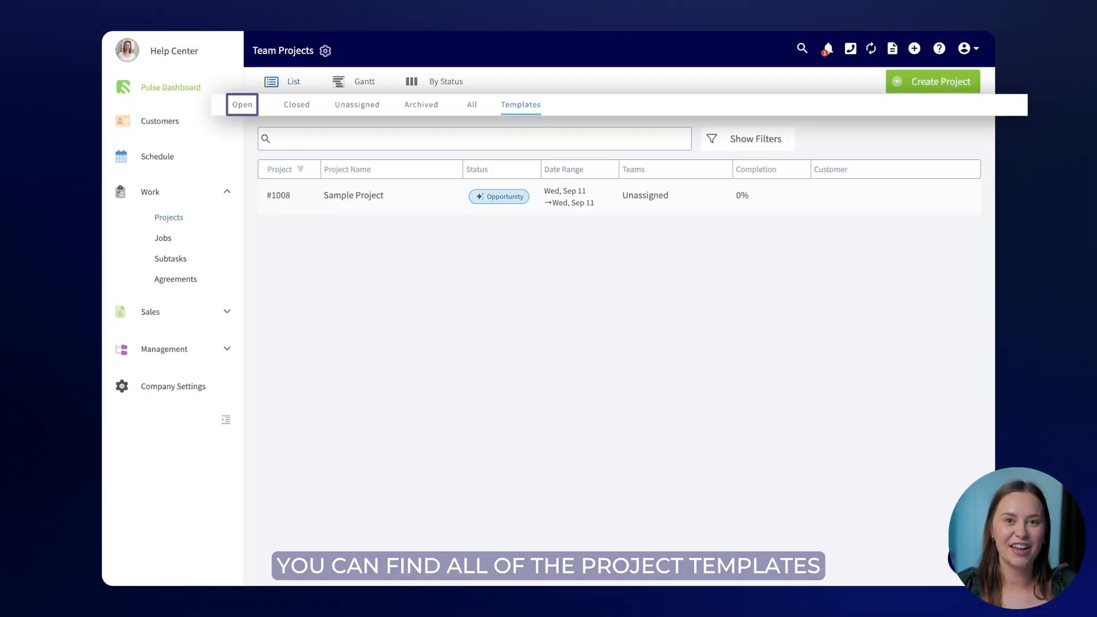
Step: Leave project templates and go to the Residential Plumbing Pricebook edit page
left_click(519, 104)
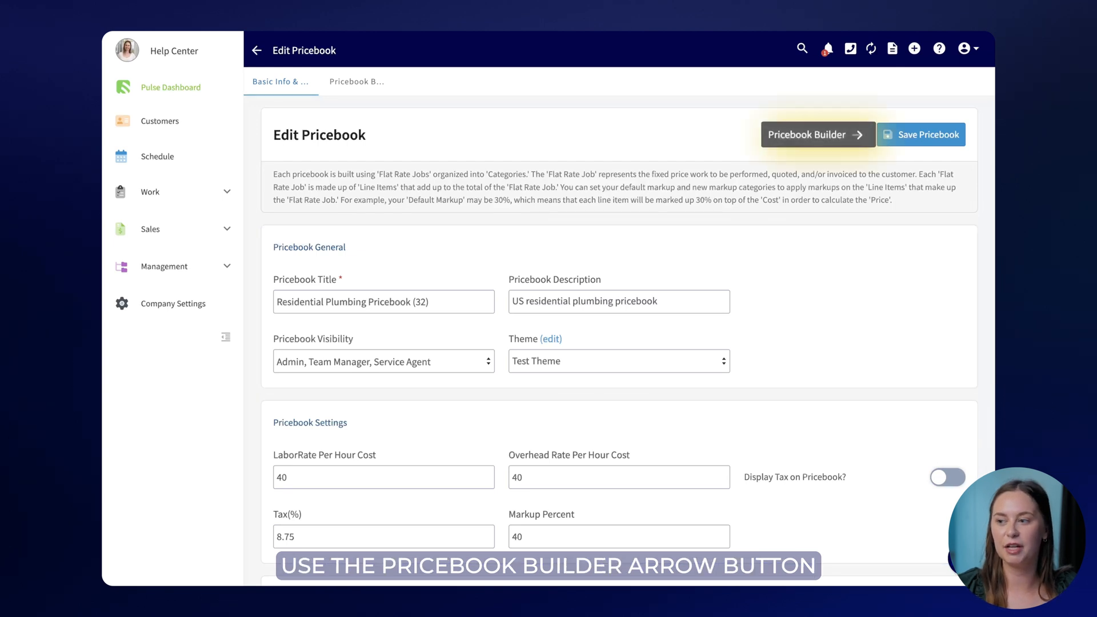
Step: Launch the Pricebook Builder listing categories like Fault Finding and Leak Detection
left_click(816, 134)
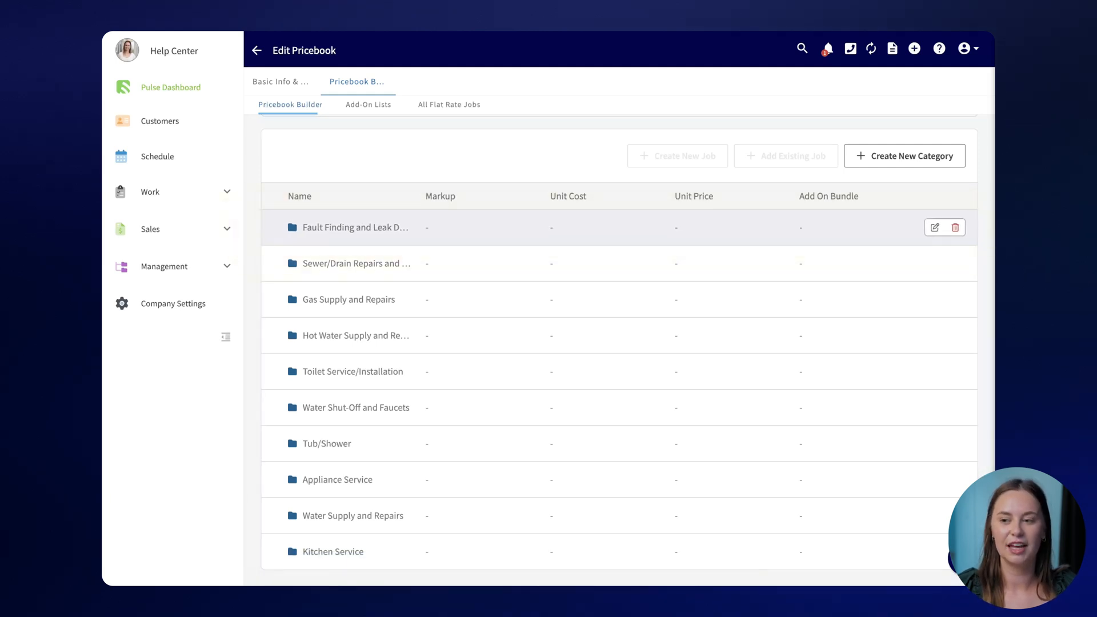
Step: Look inside Fault Finding and Leak Detection, then return home to the pricebook's top level
left_click(353, 226)
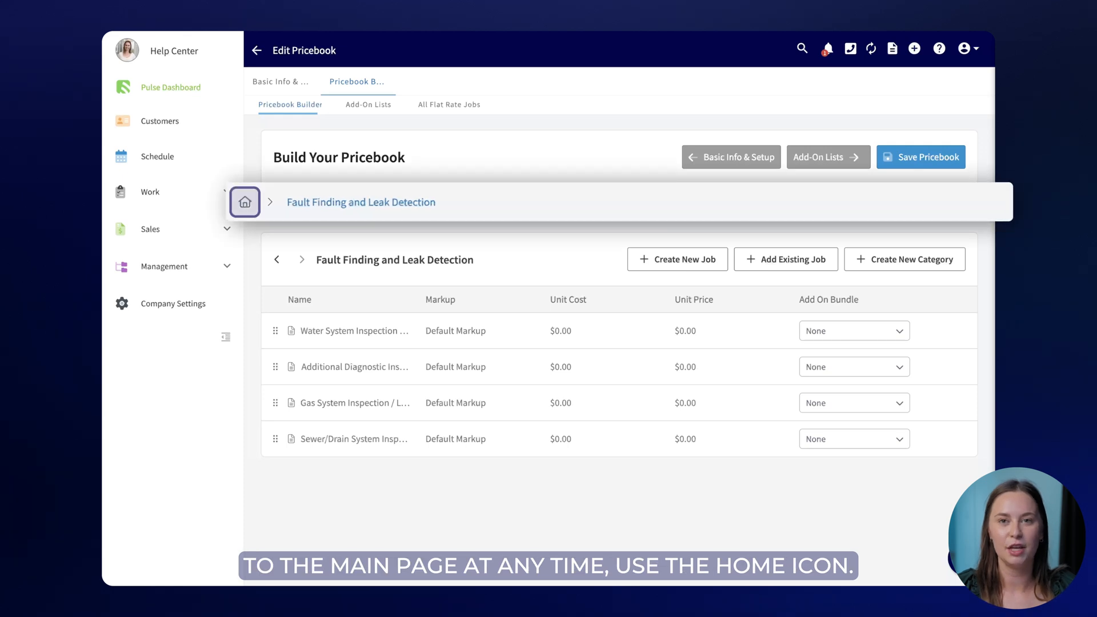
left_click(245, 203)
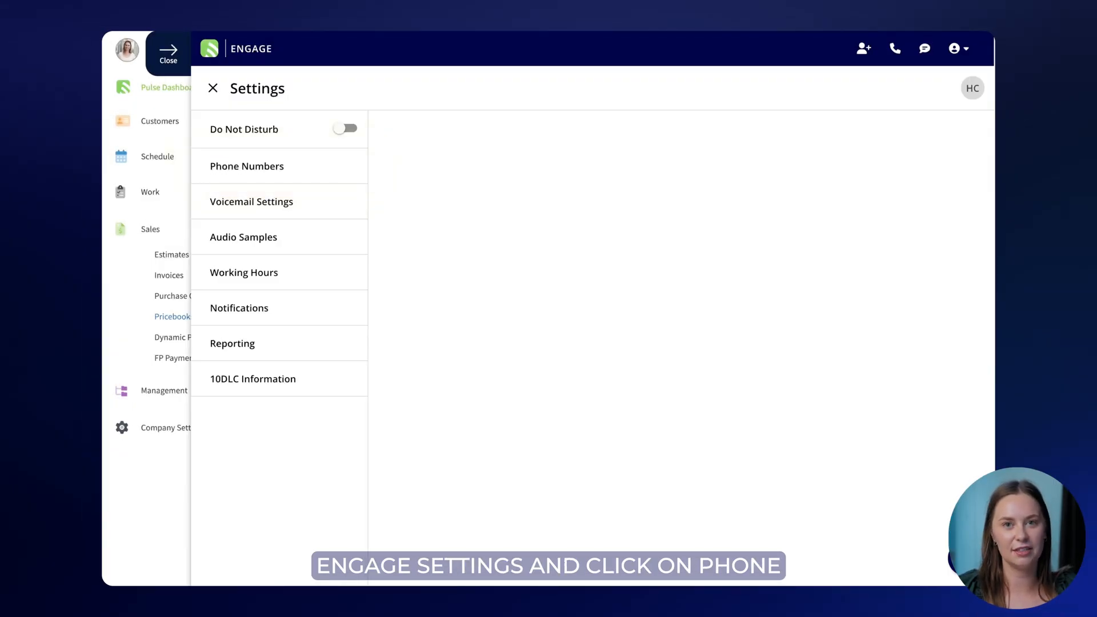
left_click(247, 165)
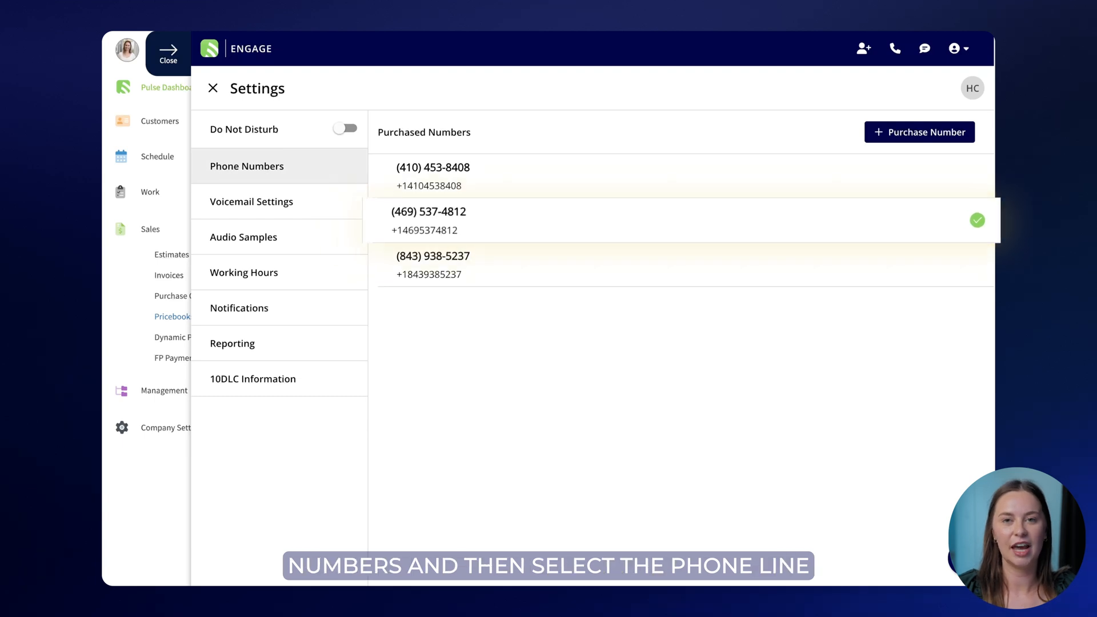
left_click(428, 221)
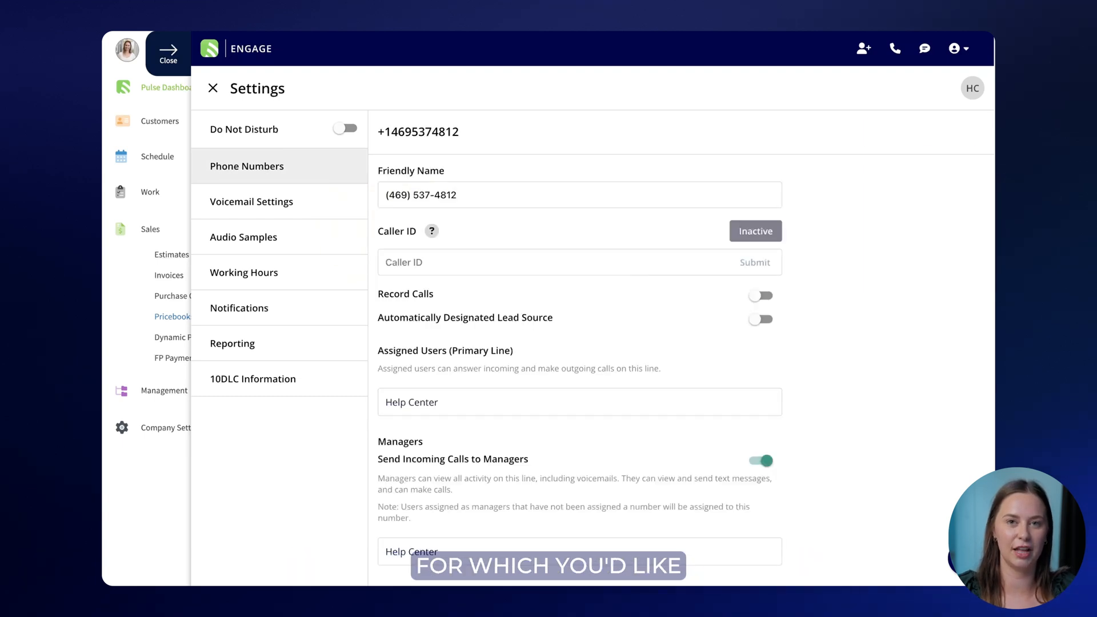